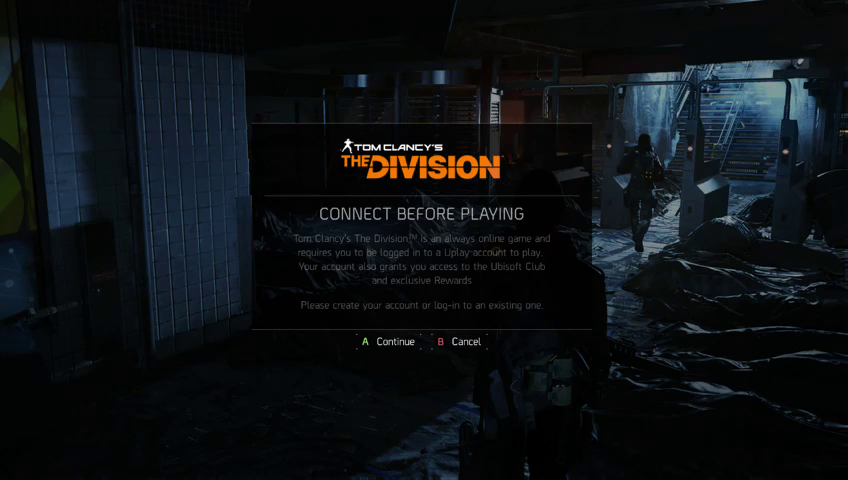
- Close the 'Connect Before Playing' Uplay dialog to reveal the Start Game and Switch Profile screen
{"action": "left_click", "coordinate": [389, 341]}
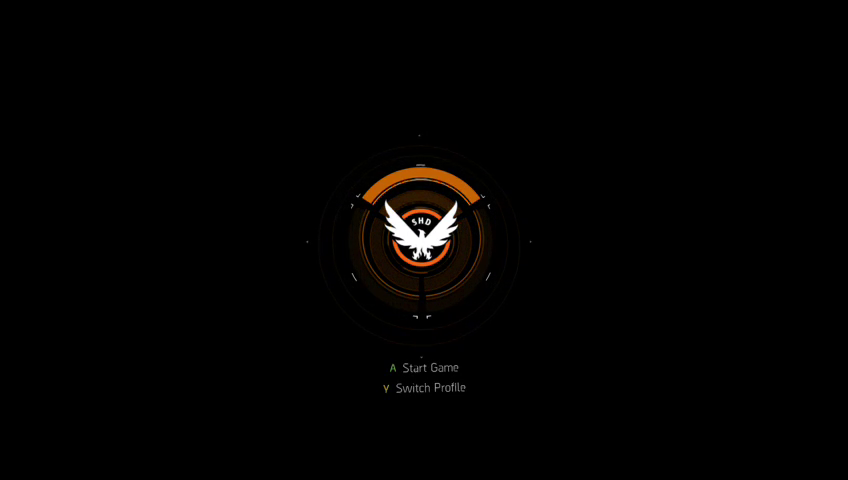